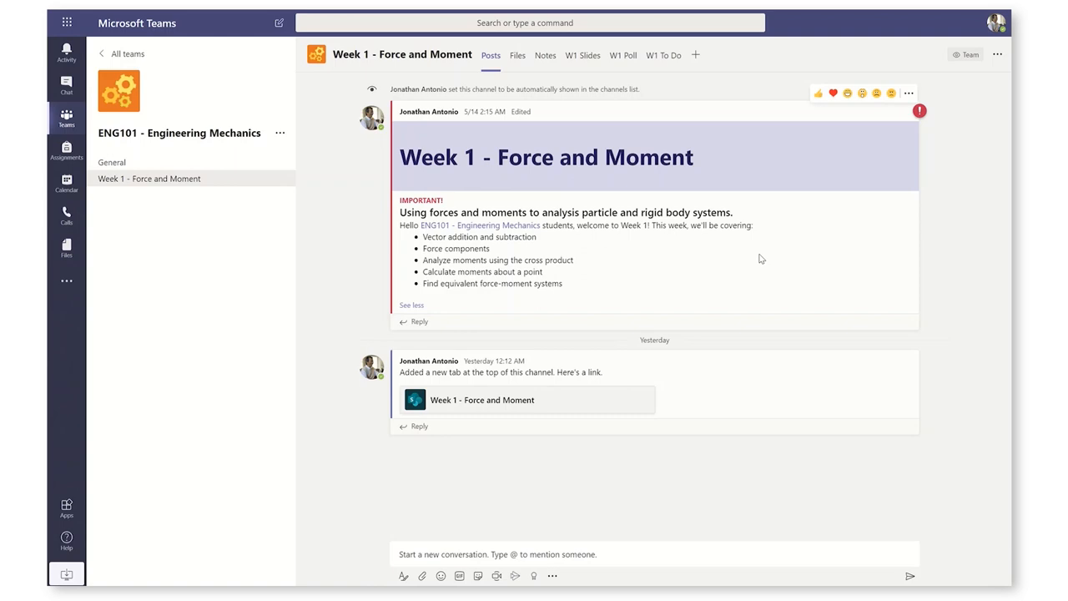
Switch from the Teams channel to the ENG101 branding slide deck in PowerPoint.
click(481, 400)
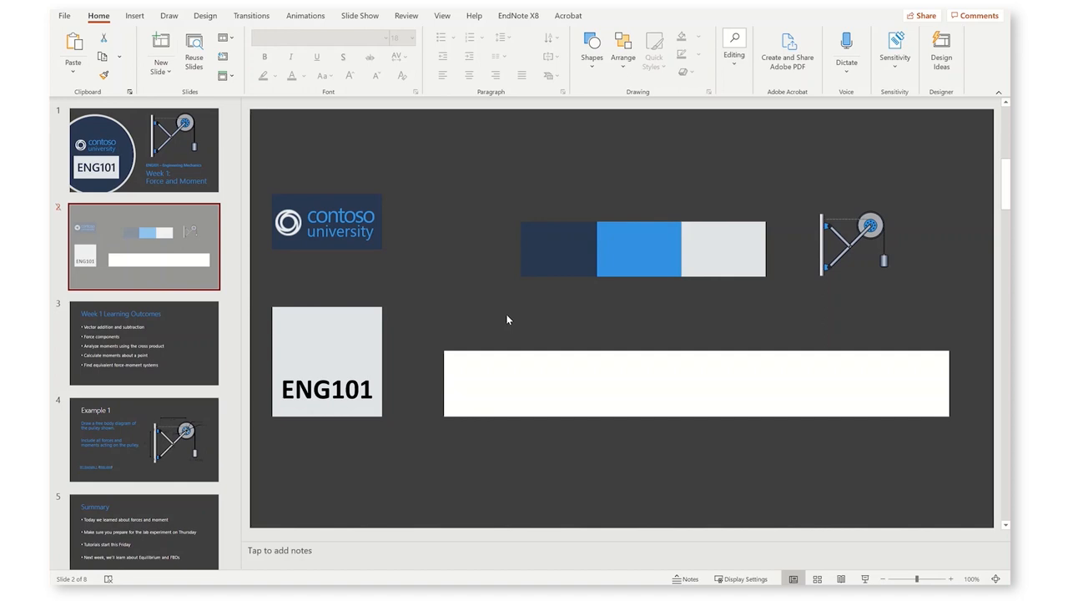
Combine the Contoso logo with the ENG101 tile and save the group as a PNG picture.
click(327, 389)
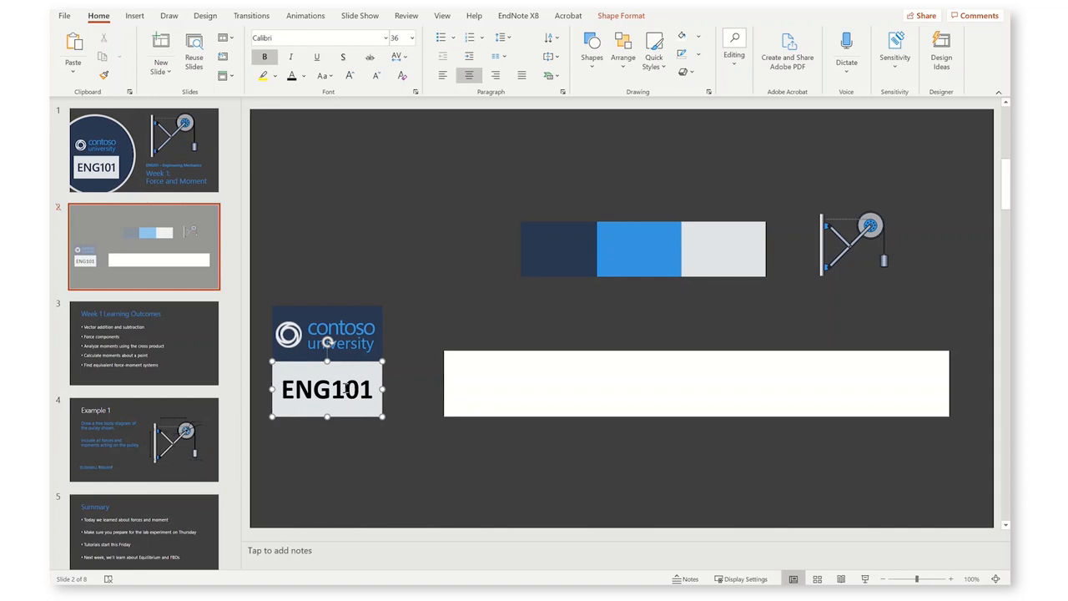
click(304, 77)
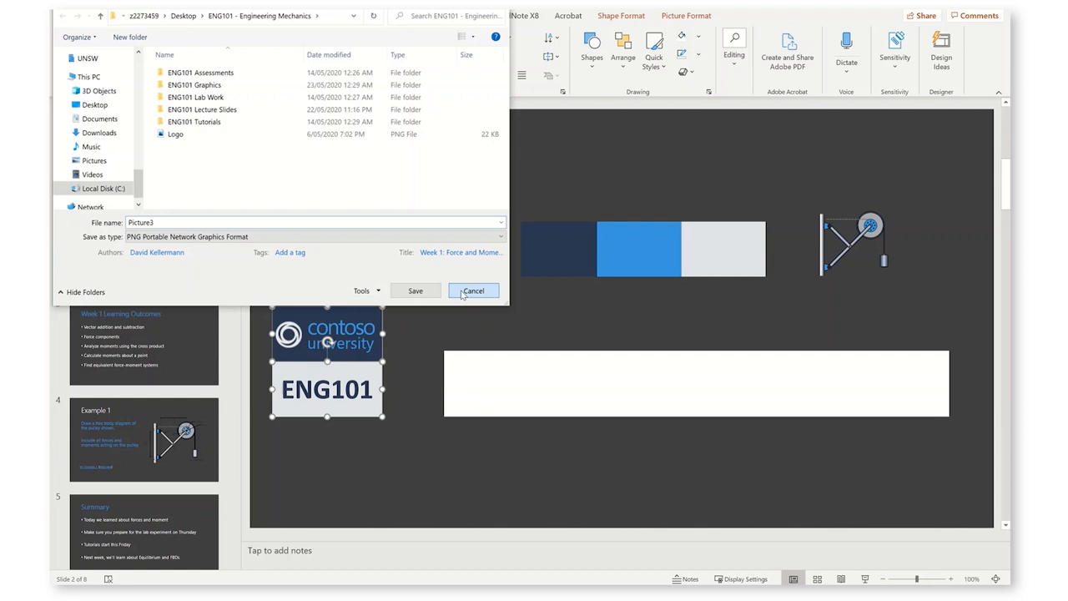
Dismiss the save-picture dialog and reposition the banner picture on the slide.
click(473, 291)
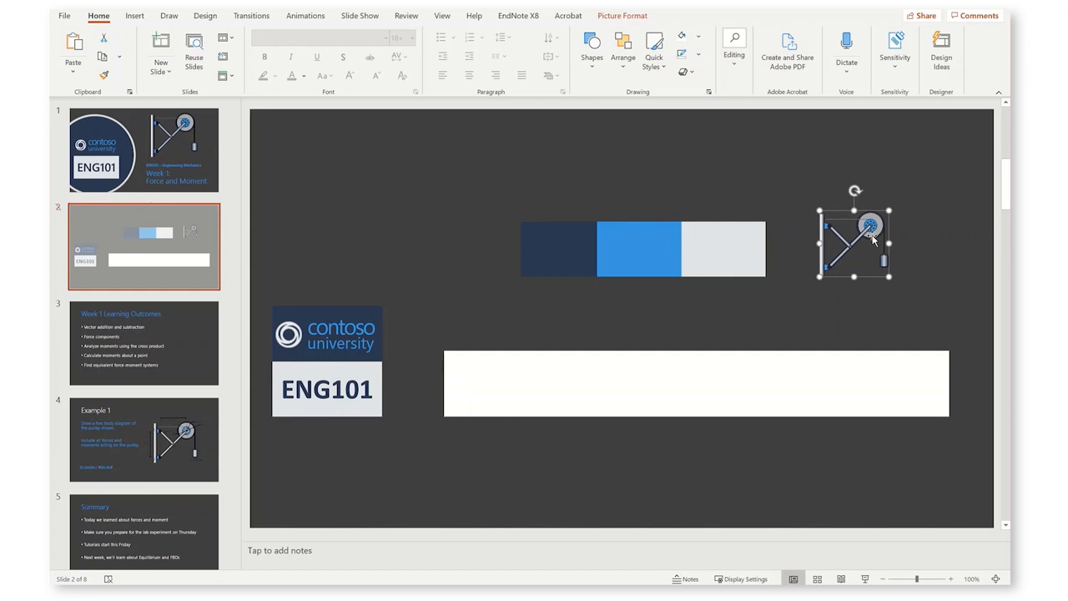
drag(851, 237, 821, 380)
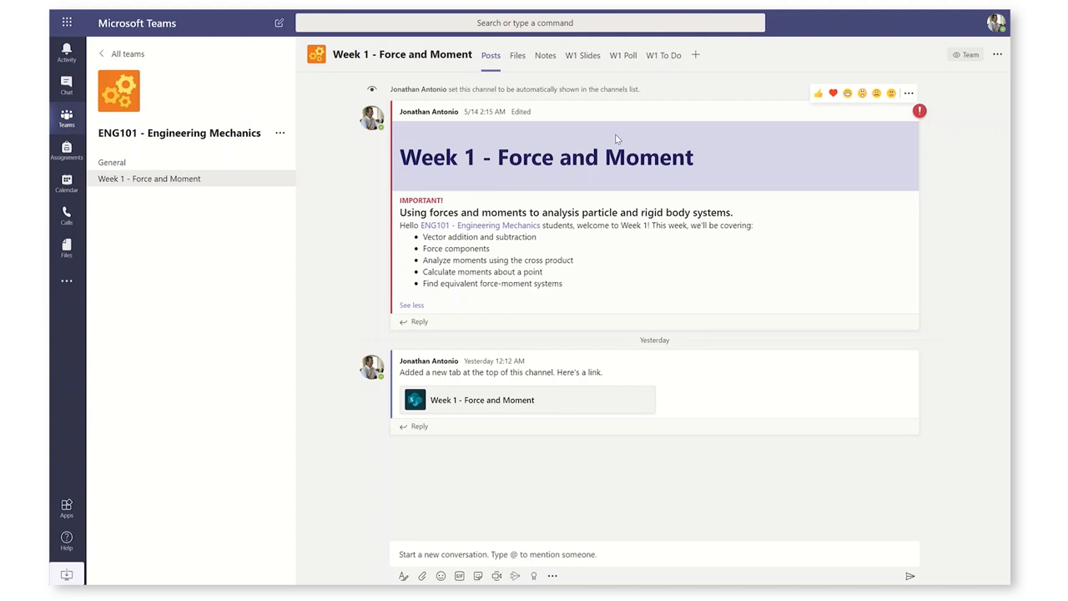
Go to the Week 1 - Force and Moment page on the ENG101 SharePoint site for editing.
click(660, 56)
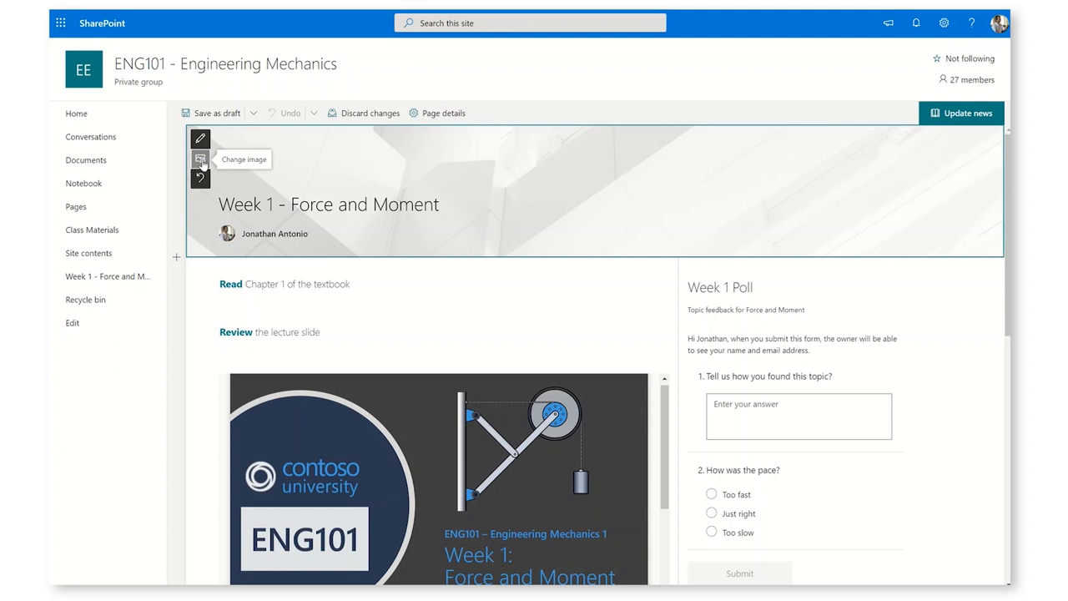
Replace the page header with the Banner image from the desktop and republish the news page.
click(200, 160)
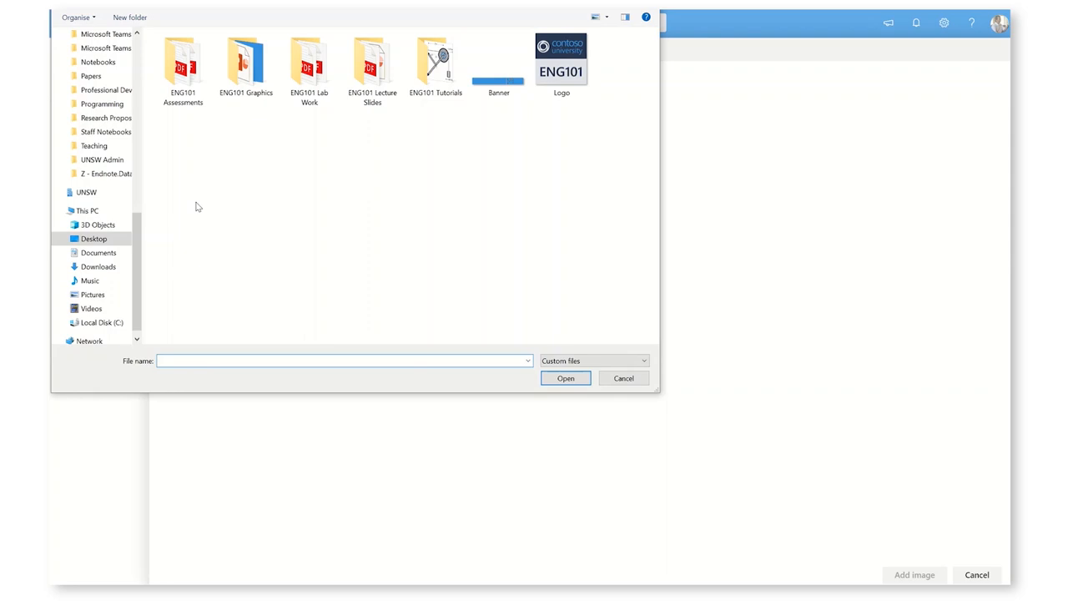
click(564, 377)
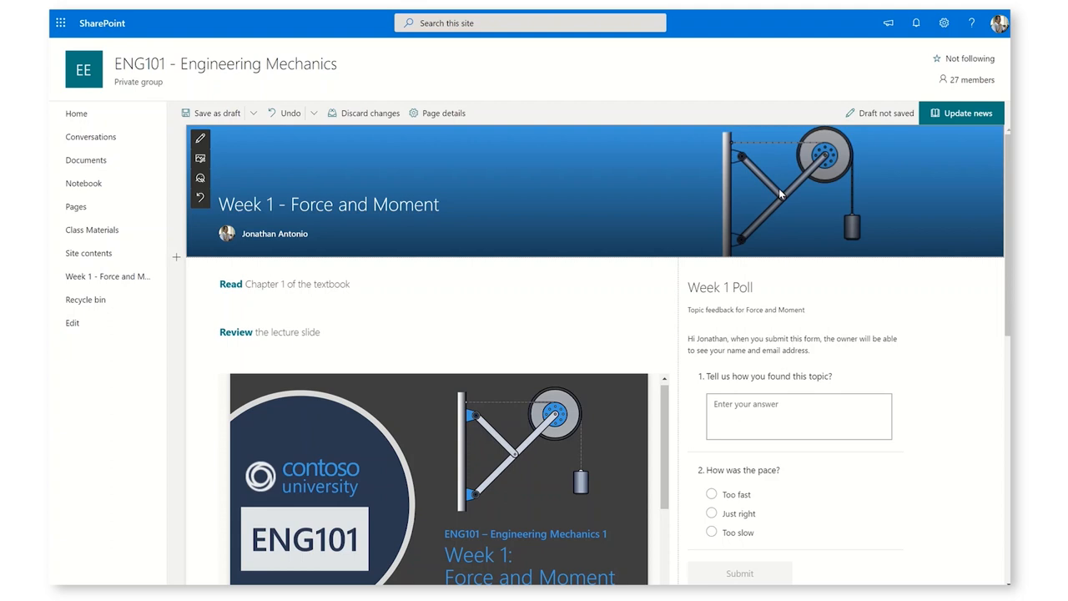
click(961, 113)
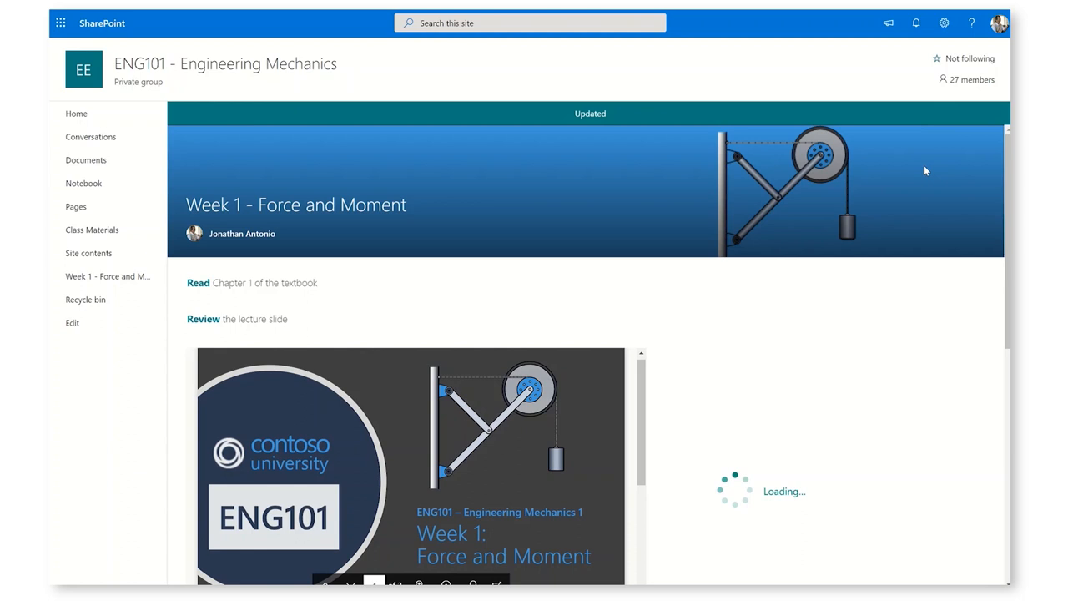
Apply the dark blue theme to the ENG101 site via Change the look > Theme.
click(944, 23)
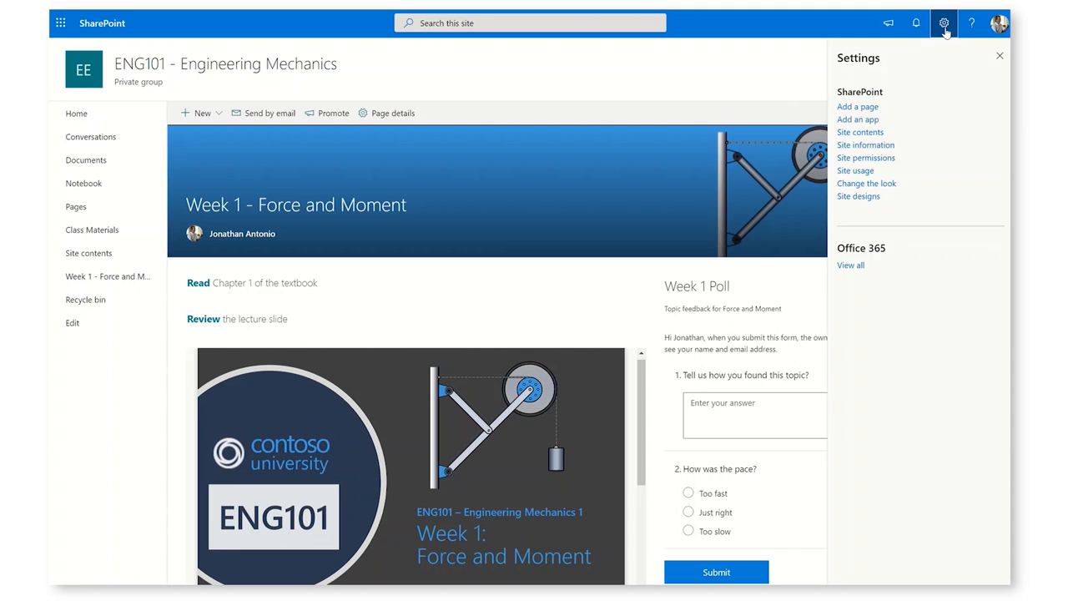
click(866, 182)
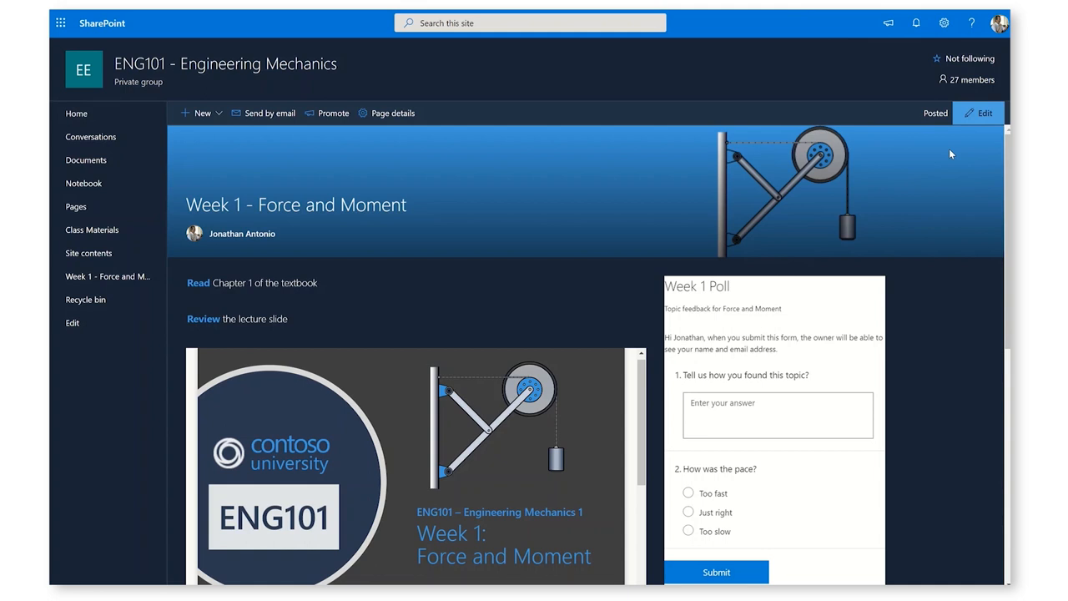
Brand the Week 1 Poll header in Forms with the Logo image and return to the class team.
click(985, 113)
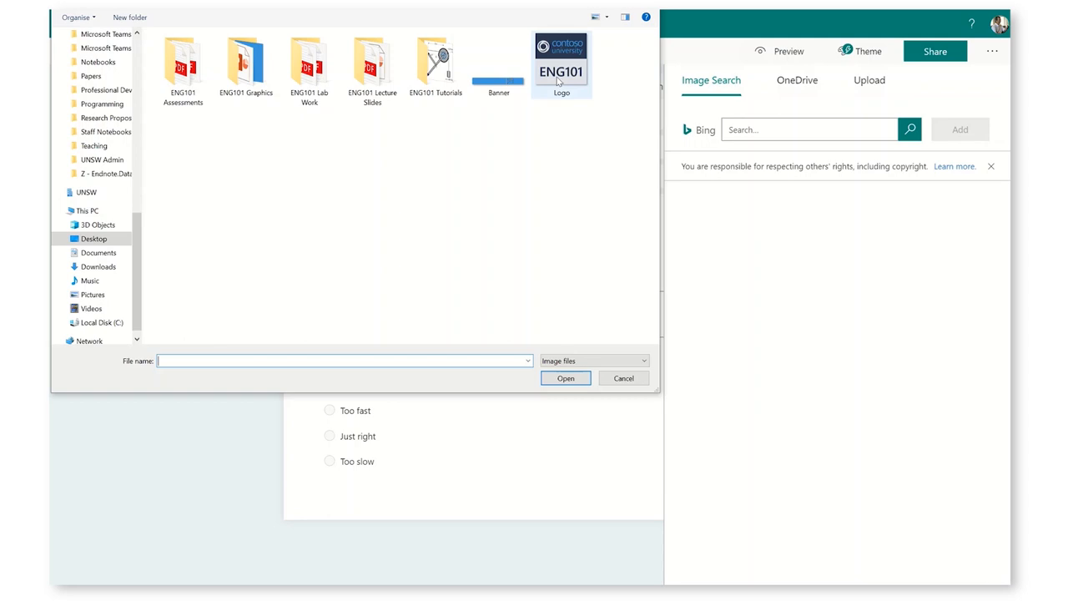
click(564, 377)
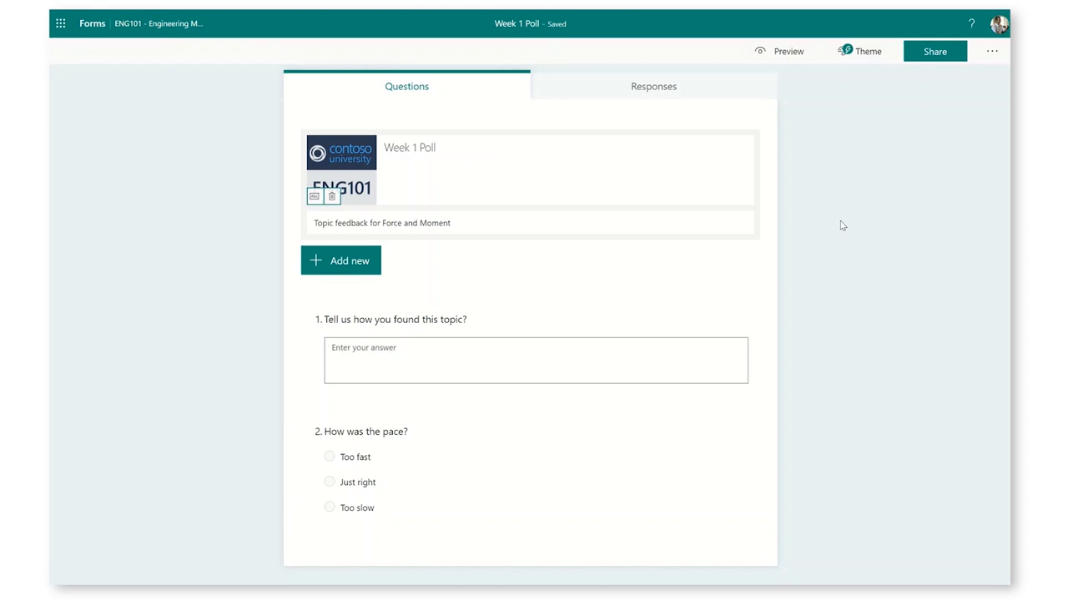
click(861, 50)
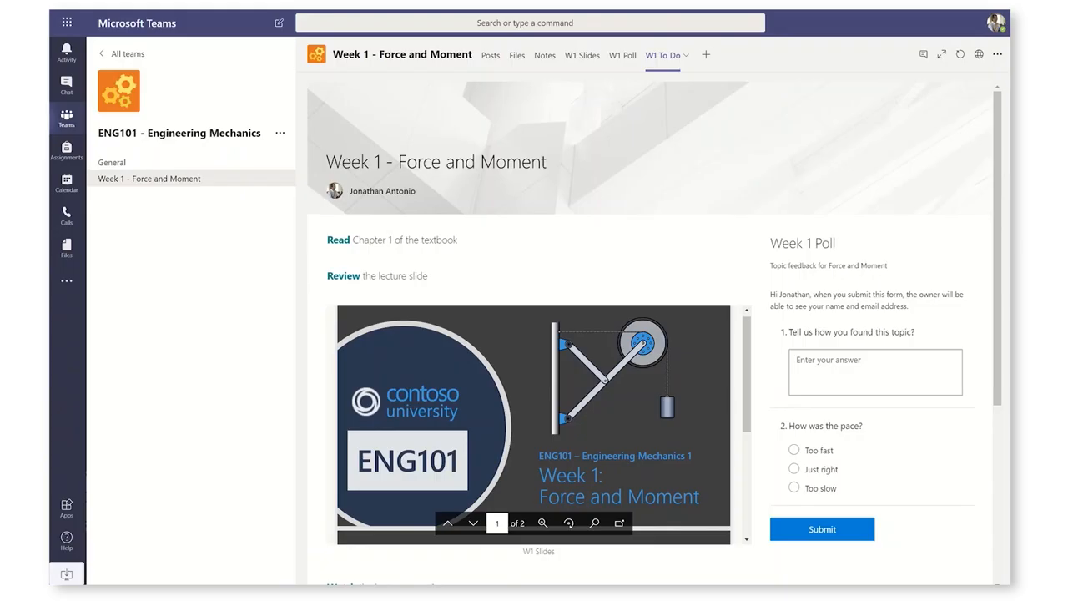
Bring up the Edit team dialog for ENG101 - Engineering Mechanics to change its avatar.
click(961, 54)
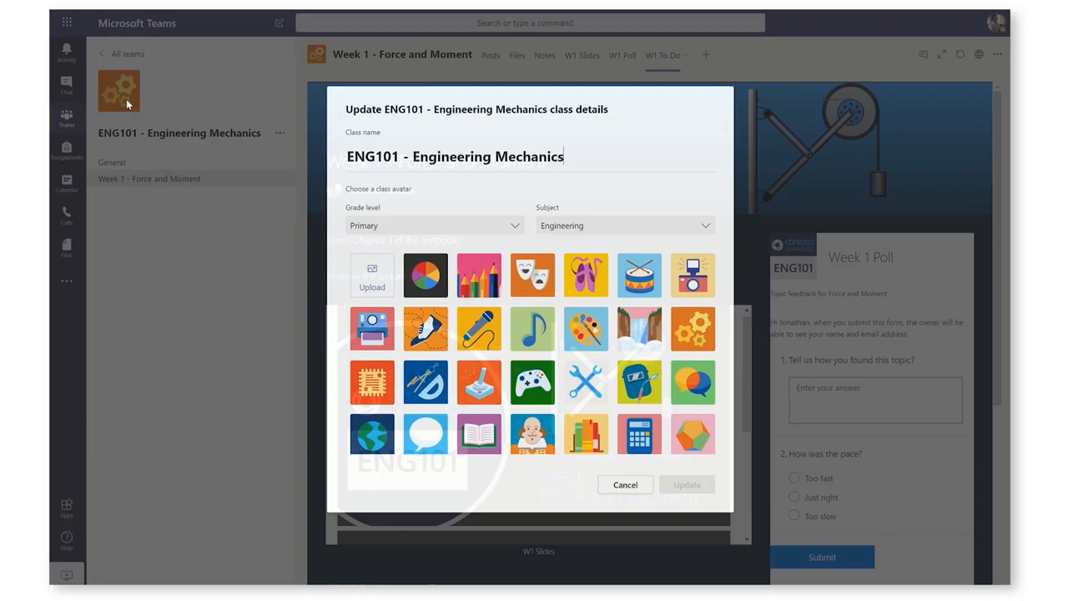
Upload the Logo image as the ENG101 class team avatar.
click(693, 327)
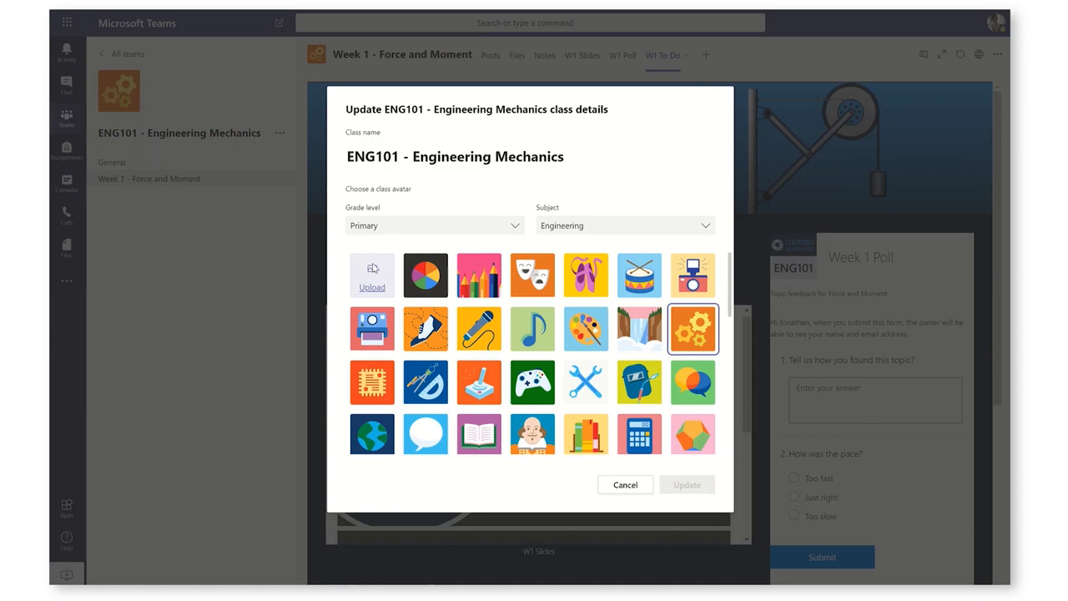
click(687, 484)
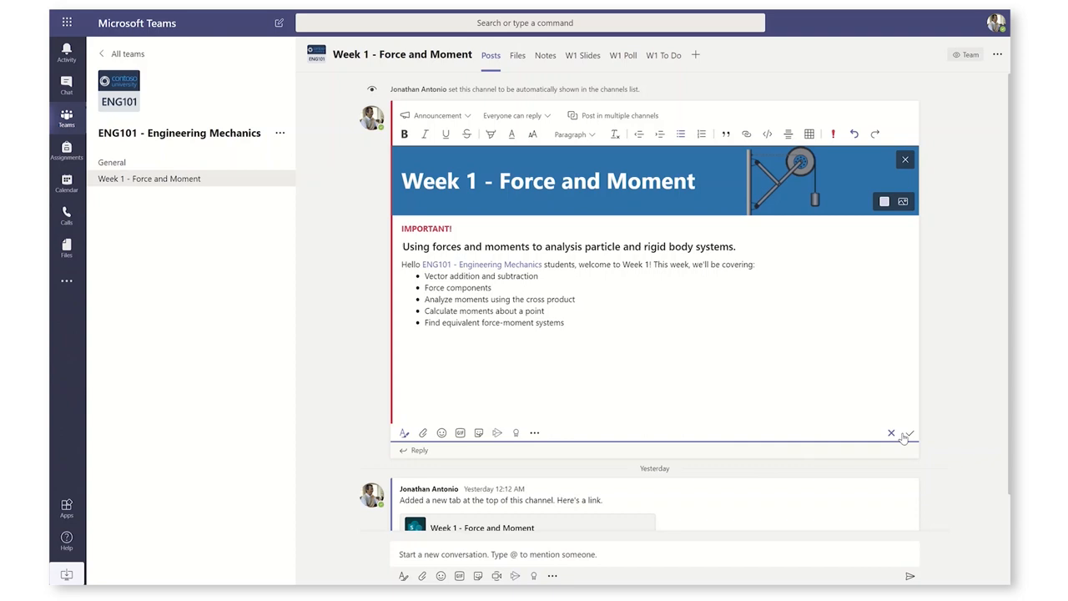
Save the edited Week 1 announcement and show the W1 Example 1 notebook page.
click(544, 55)
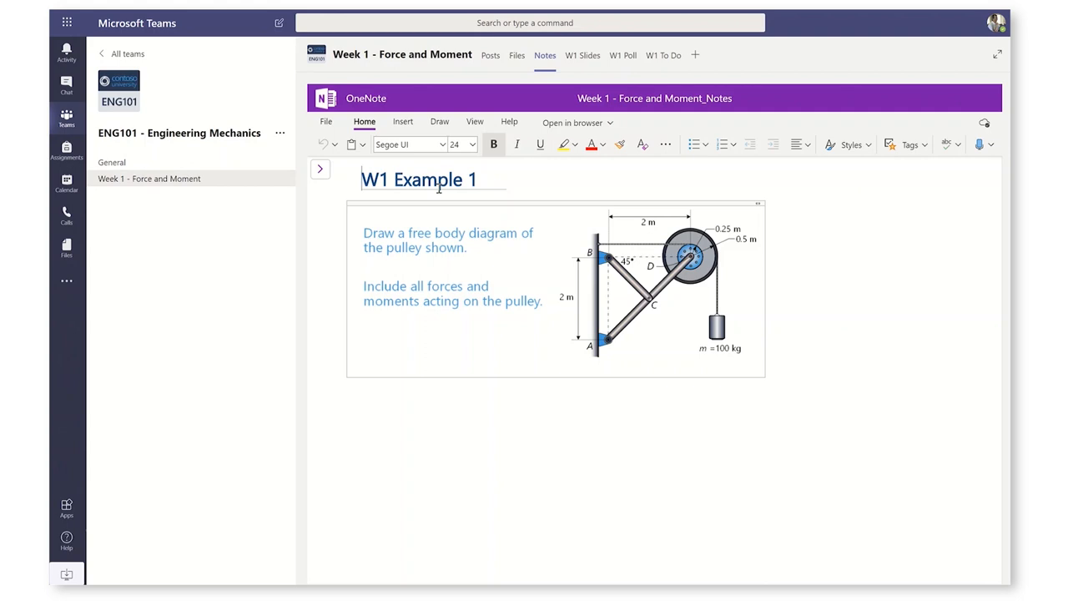
Sketch with a pen and shade the circle blue on W1 Example 1, then return to Posts.
click(439, 120)
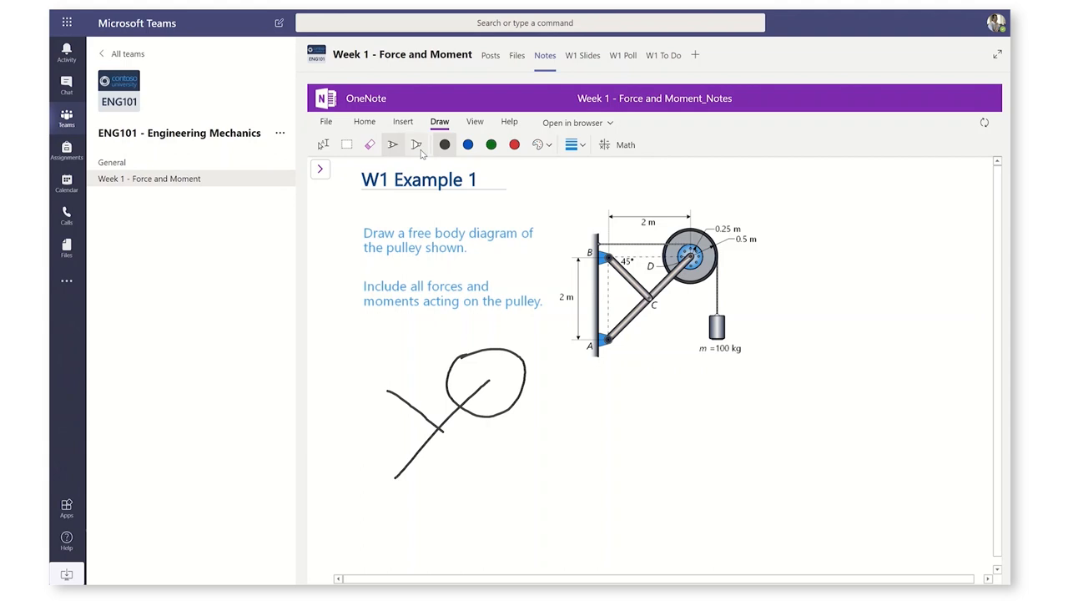
click(364, 120)
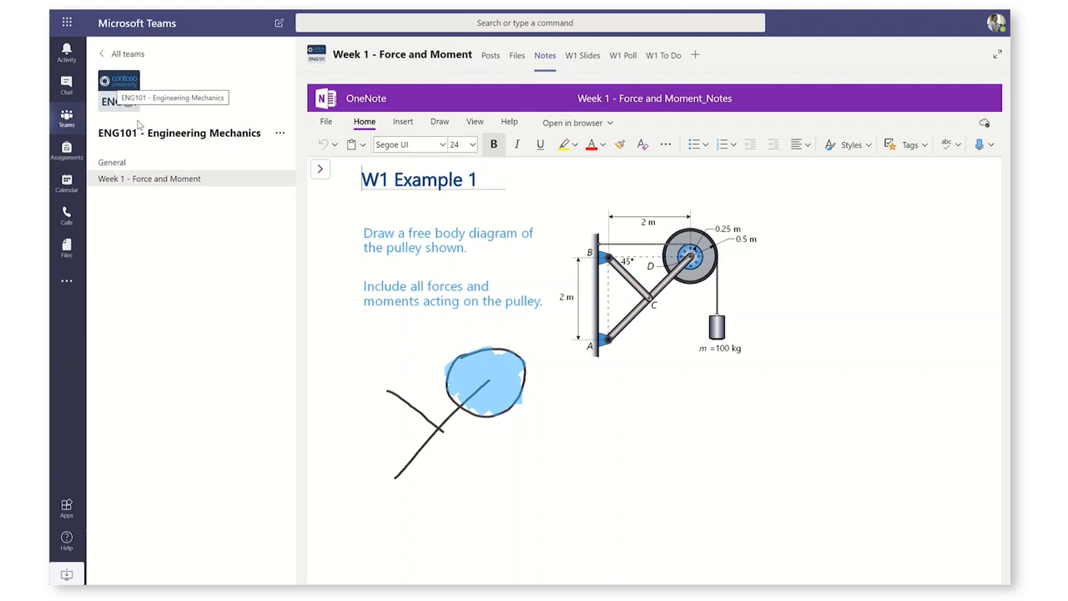
click(490, 55)
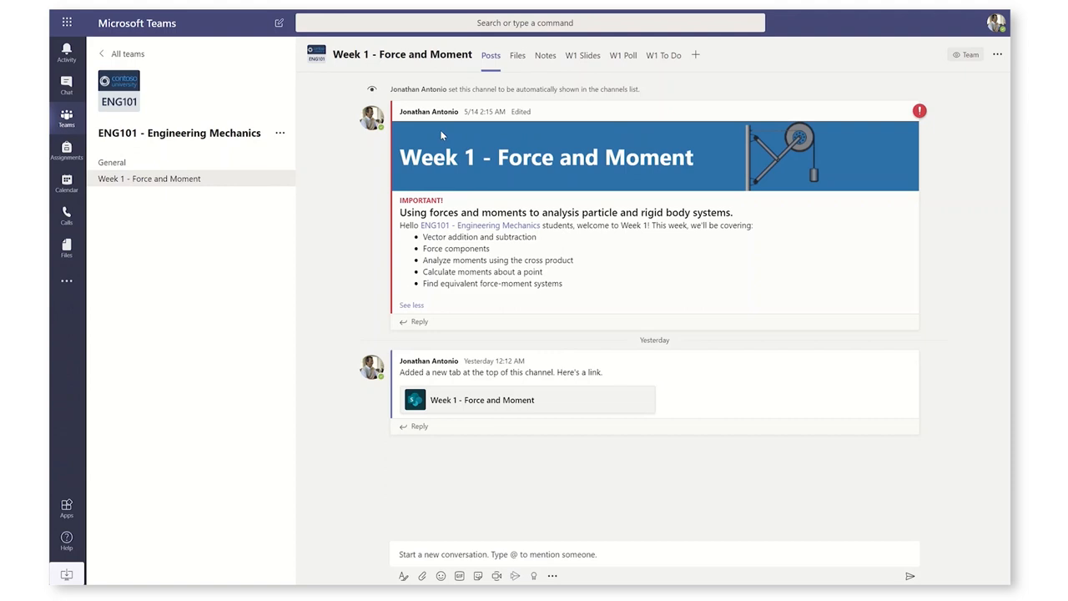
Review the W1 Slides, W1 Poll and W1 To Do tabs showing the branded pages.
click(581, 55)
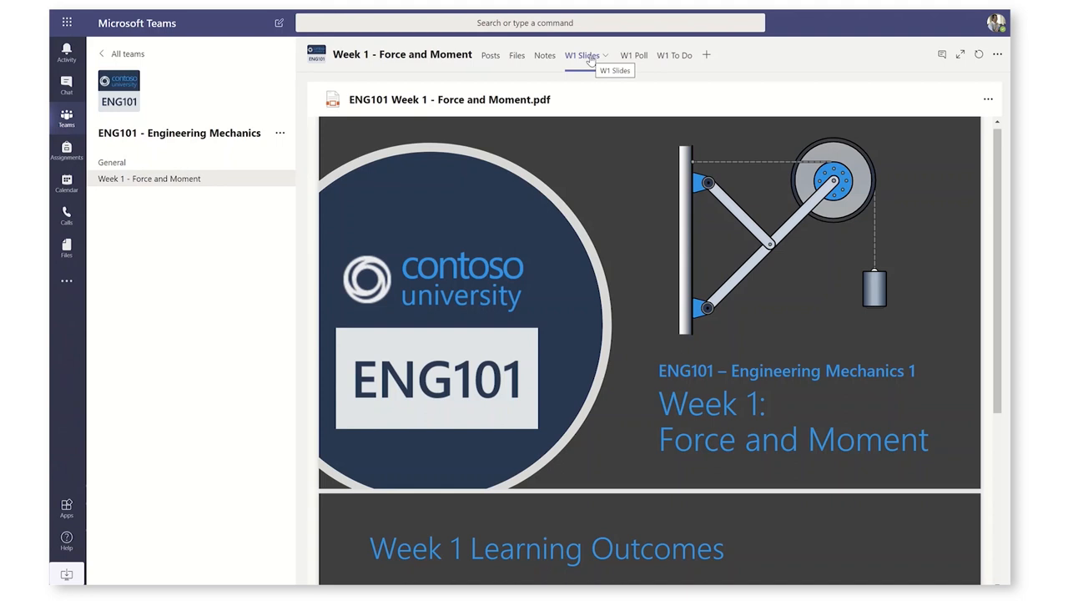
click(624, 56)
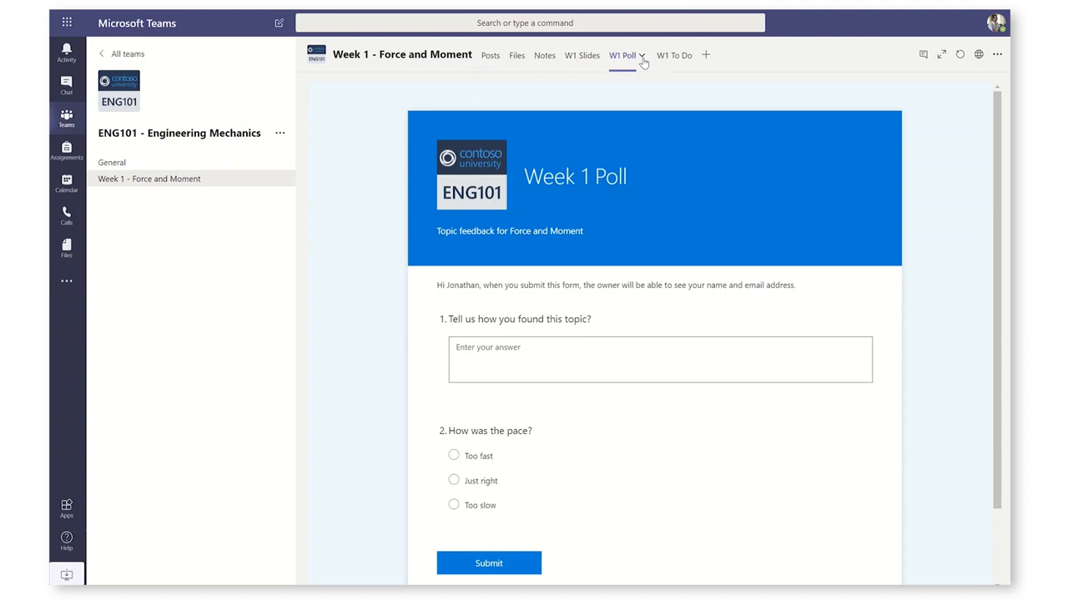
click(662, 55)
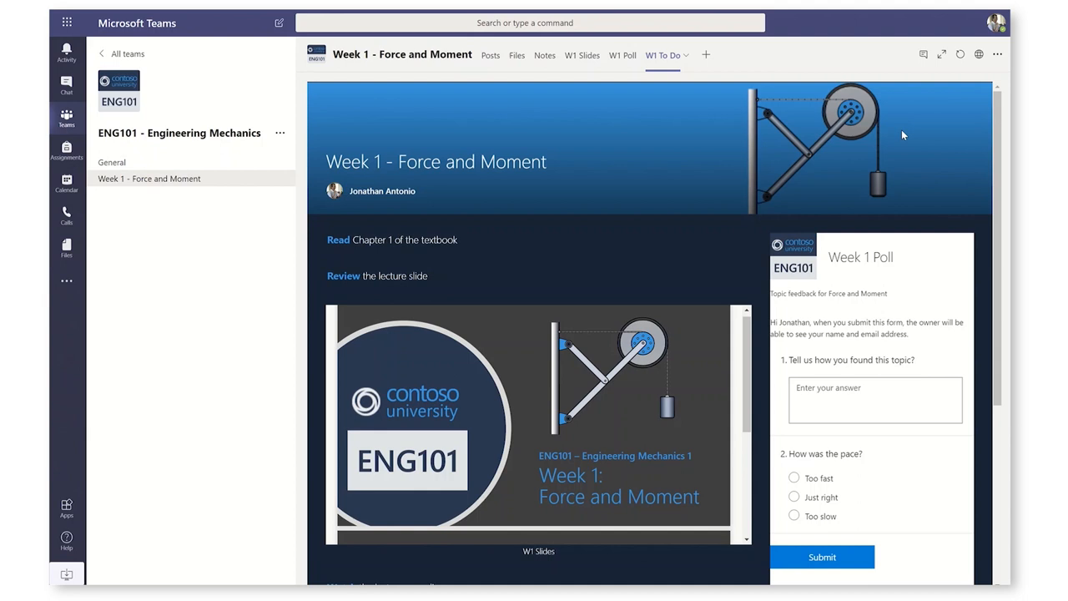